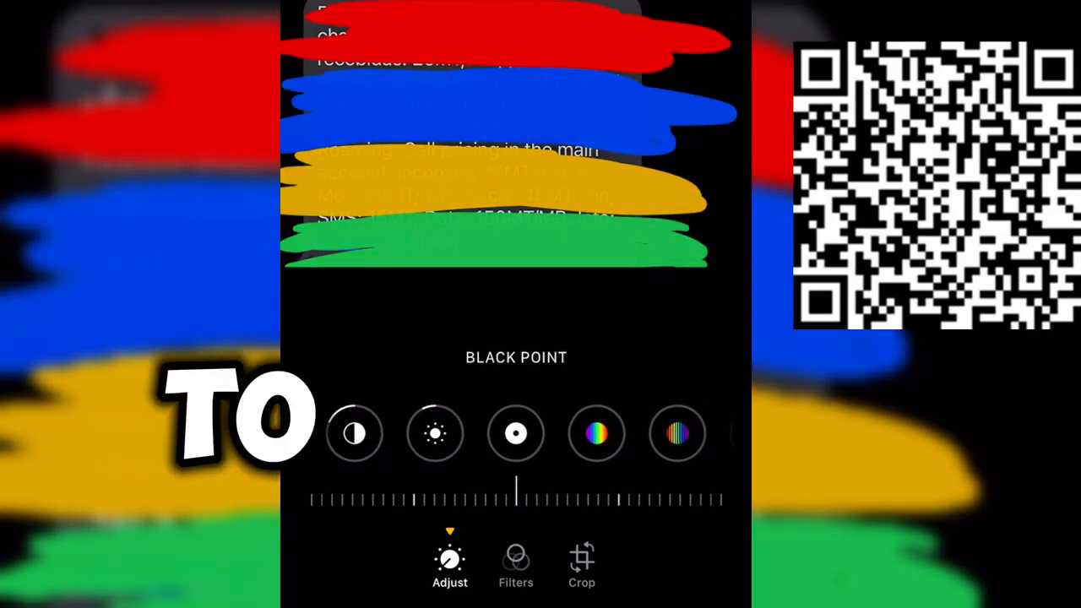
- Set the screenshot's Warmth to -13, then select the Tint adjustment
scroll(left, 3)
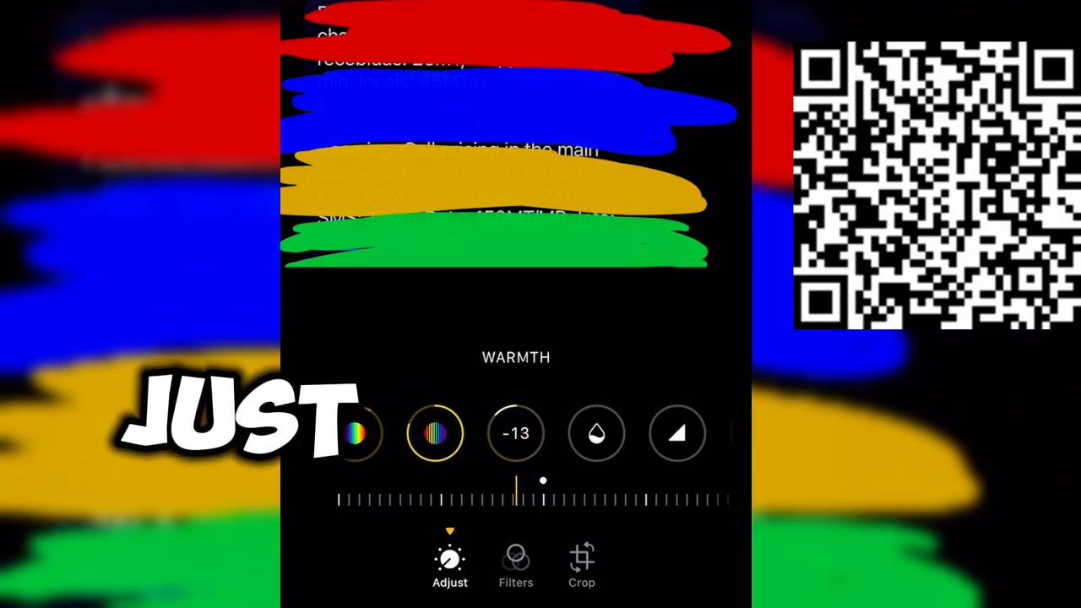
click(434, 432)
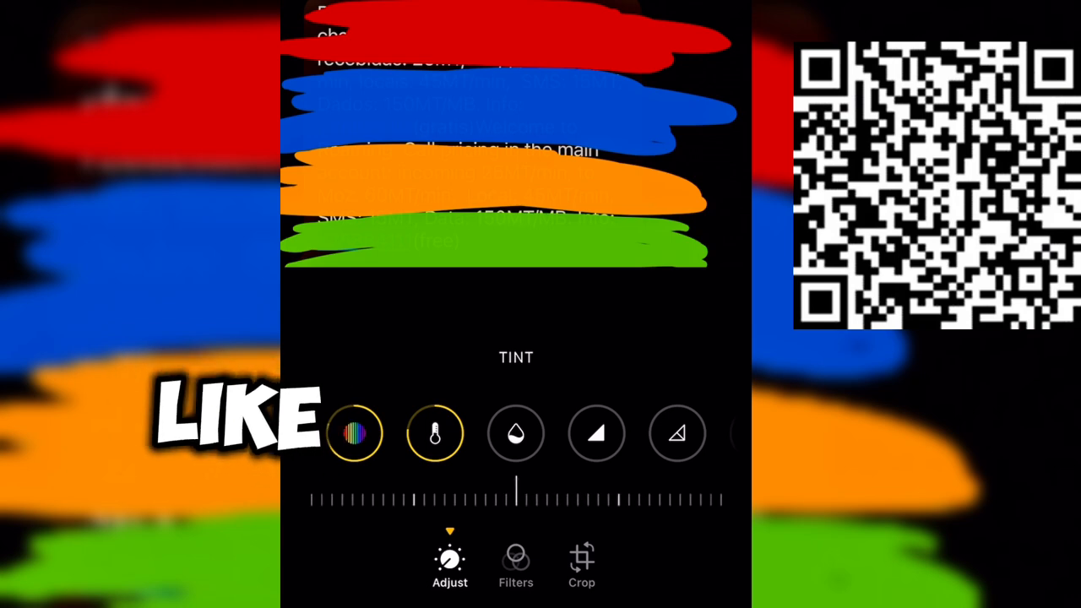